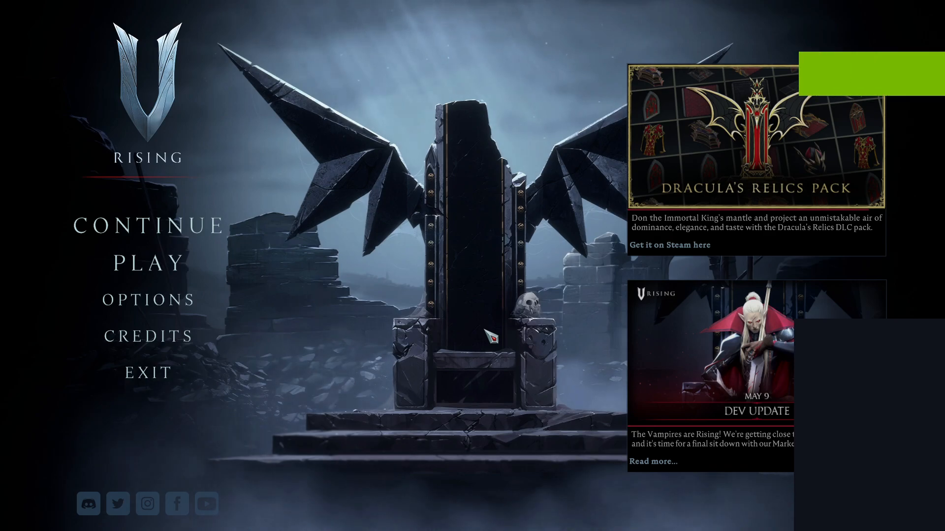
List the saved worlds under Continue Game and bring up the AppData folder via the Run box.
{"action": "left_click", "coordinate": [148, 227]}
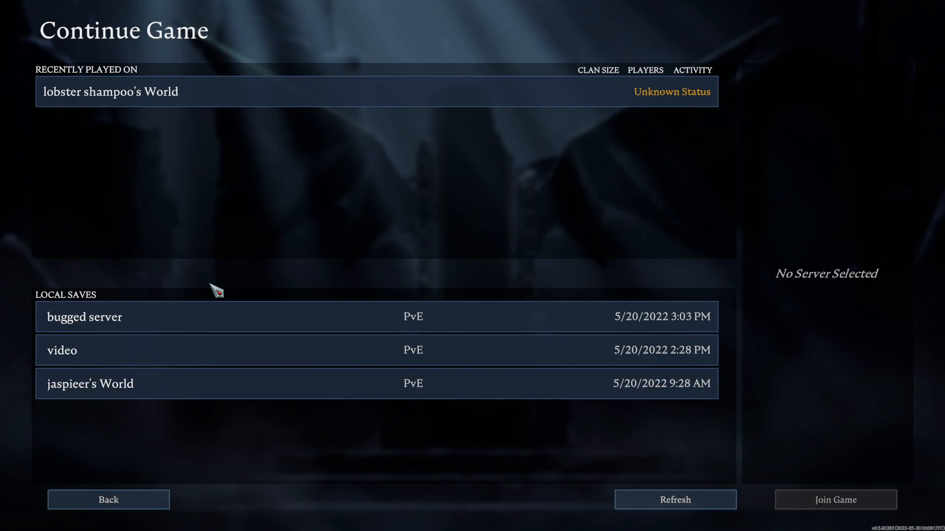
{"action": "mouse_move", "coordinate": [216, 228]}
{"action": "type", "text": "a"}
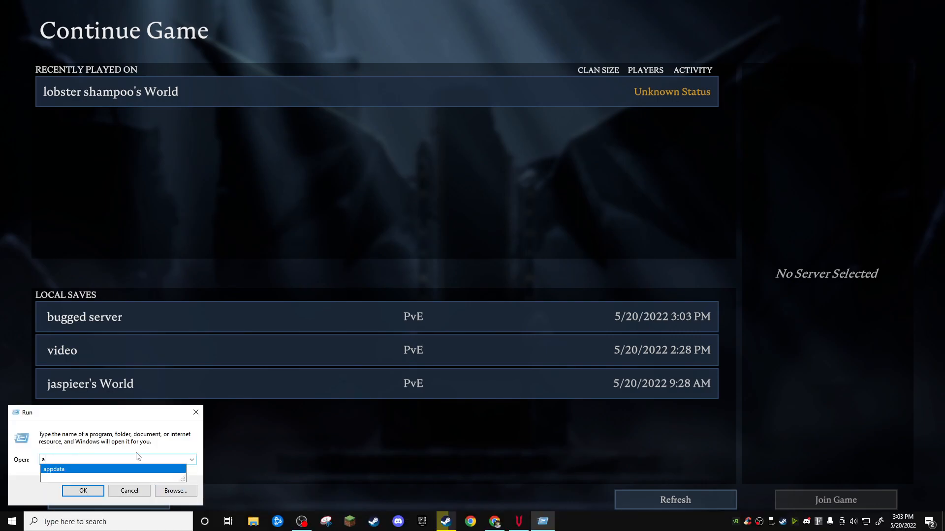
{"action": "left_click", "coordinate": [129, 490]}
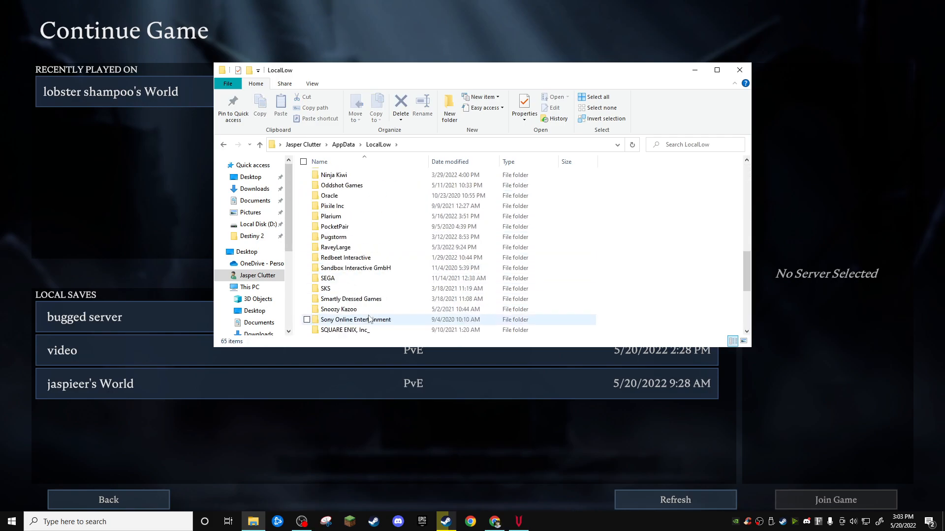
Browse to the world's save folder under Stunlock Studios > VRising > Saves and check ServerHostSettings.json for its name.
{"action": "scroll", "scroll_direction": "down", "scroll_amount": 3}
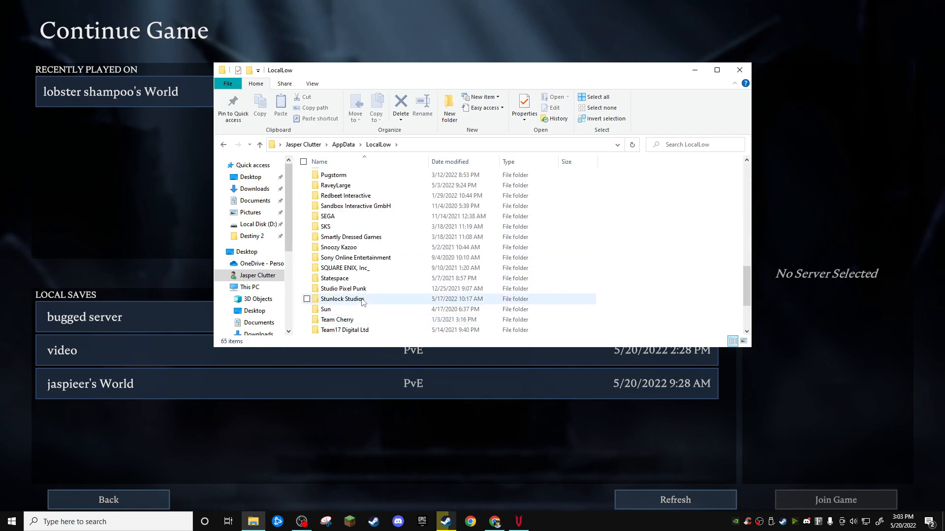
{"action": "double_click", "coordinate": [343, 300]}
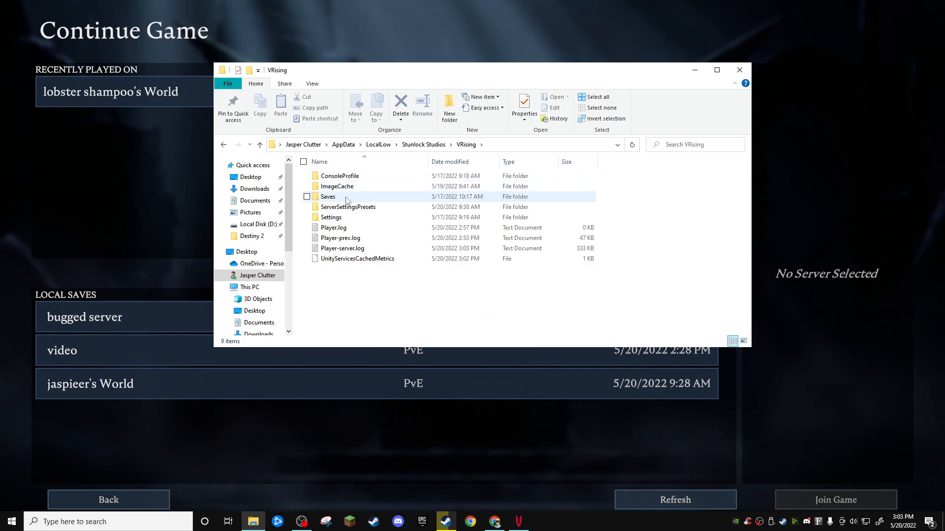
{"action": "double_click", "coordinate": [327, 196]}
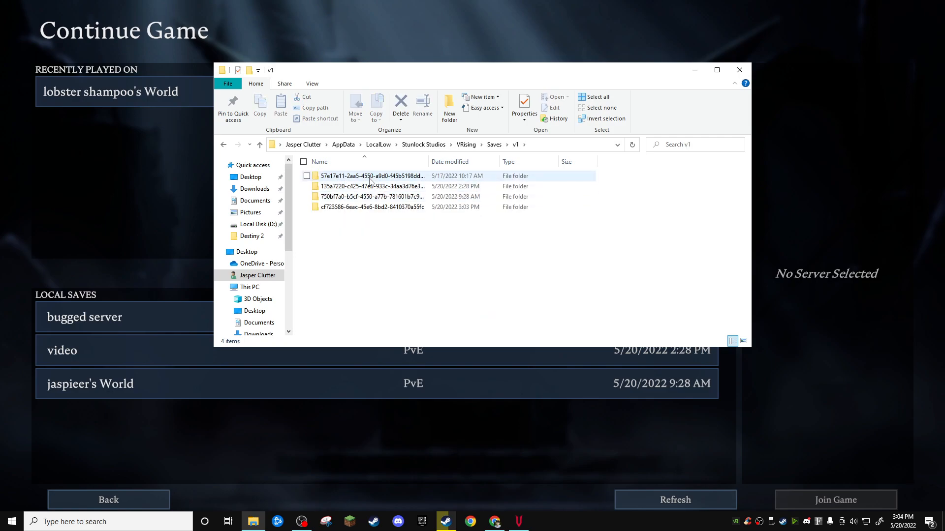
{"action": "double_click", "coordinate": [366, 196]}
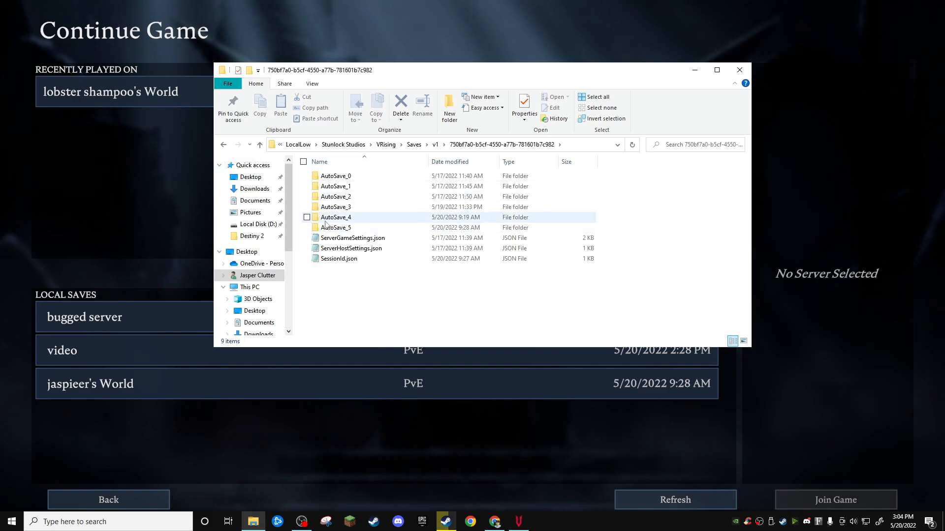
{"action": "double_click", "coordinate": [350, 248]}
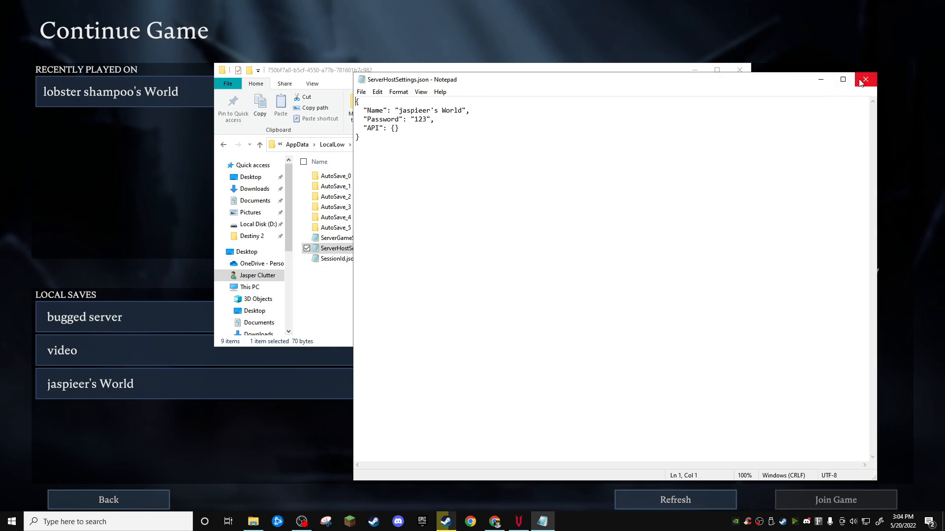
{"action": "left_click", "coordinate": [865, 78]}
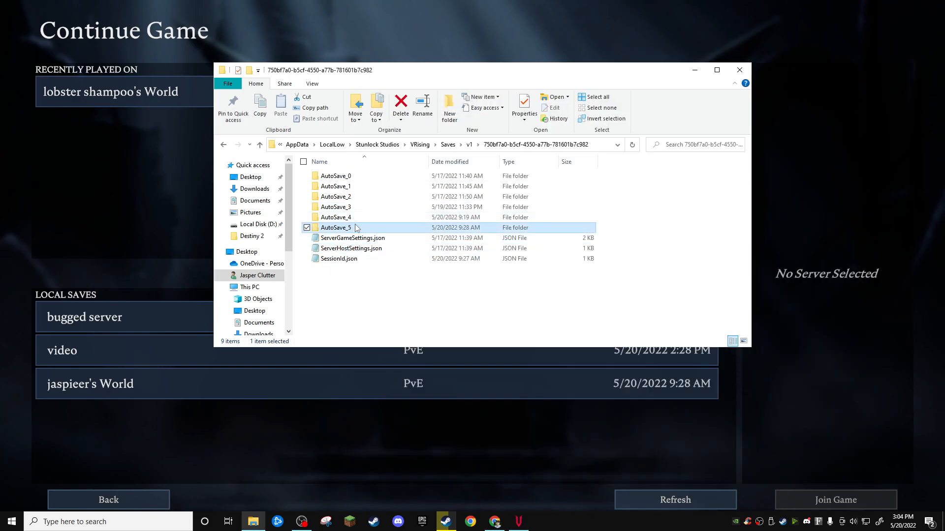
{"action": "mouse_move", "coordinate": [355, 229]}
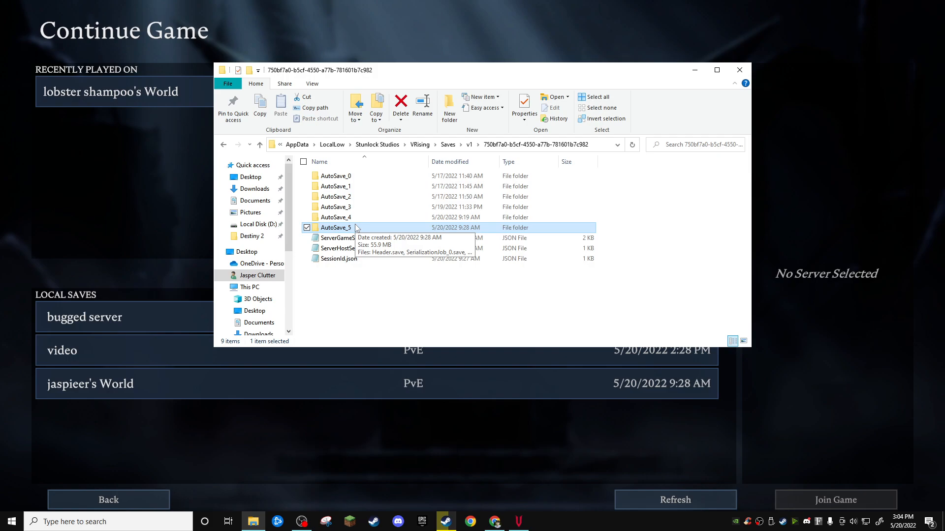
Delete the newest AutoSave_5 folder and host the bugged server world again.
{"action": "left_click", "coordinate": [739, 70]}
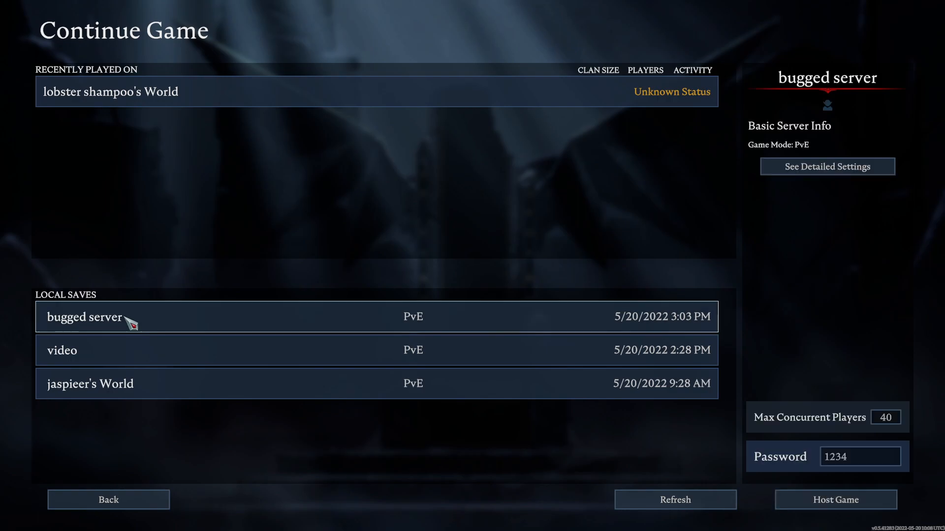
{"action": "left_click", "coordinate": [836, 500]}
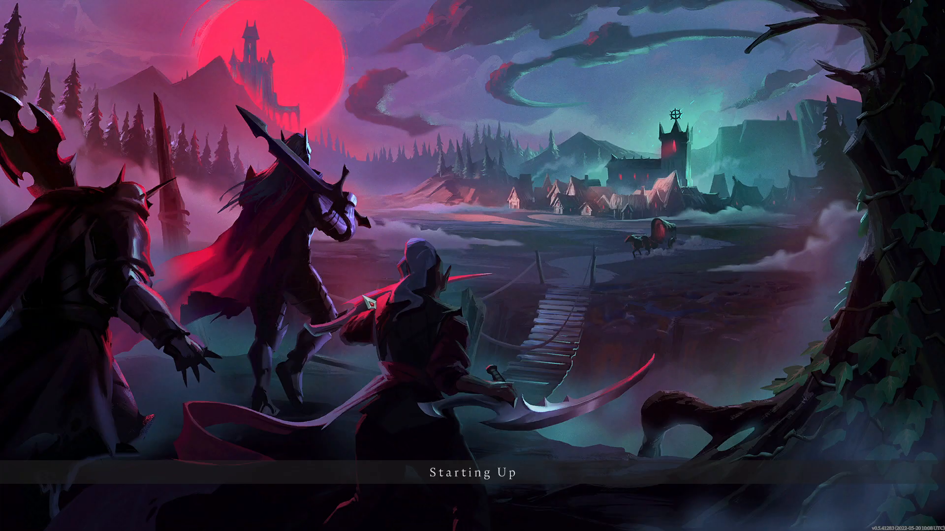